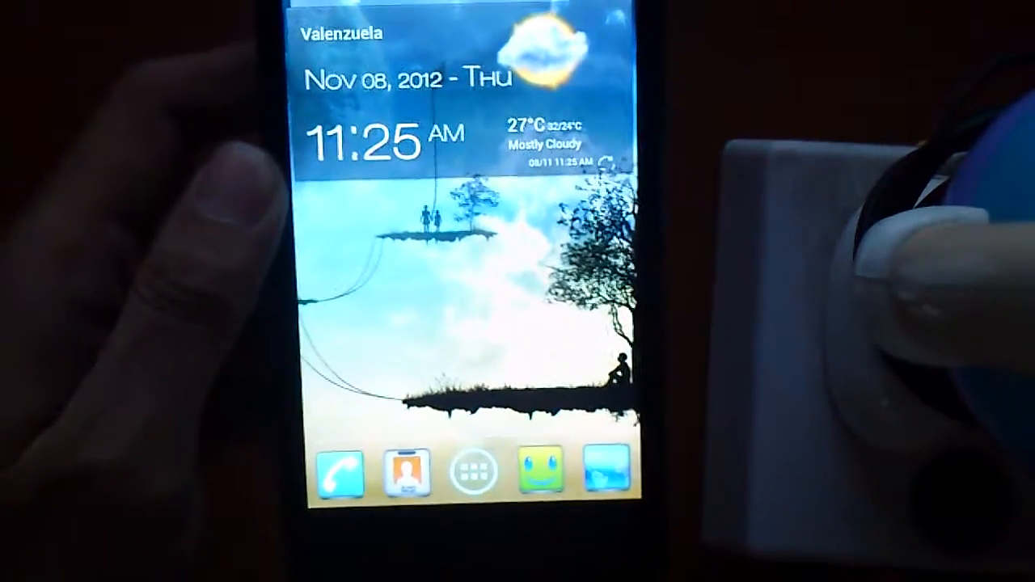
# - Launch ROM Toolbox from the installed apps list
pyautogui.click(474, 472)
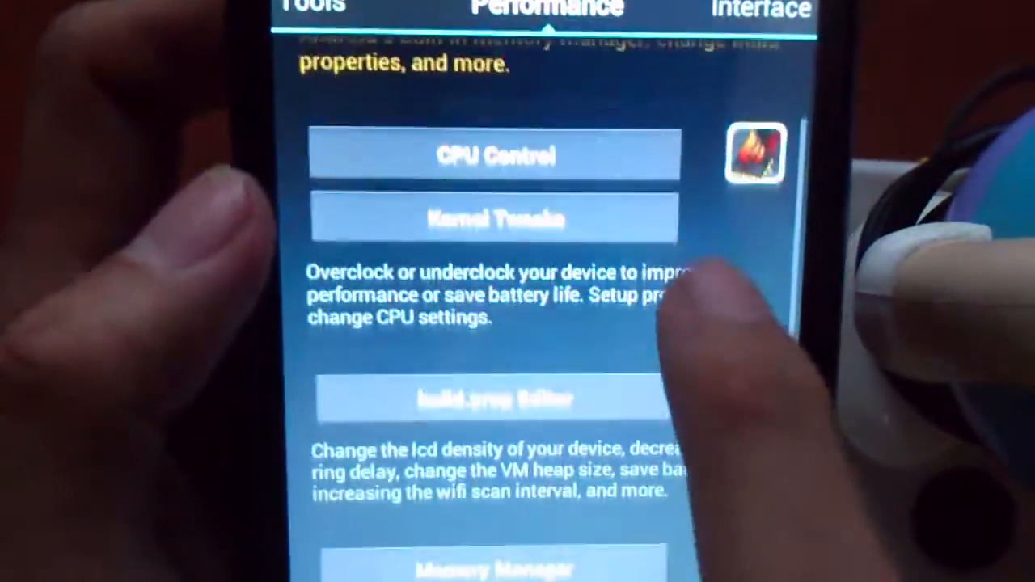
# - Browse down the build.prop Editor list of system properties to the density values
pyautogui.scroll(-3)
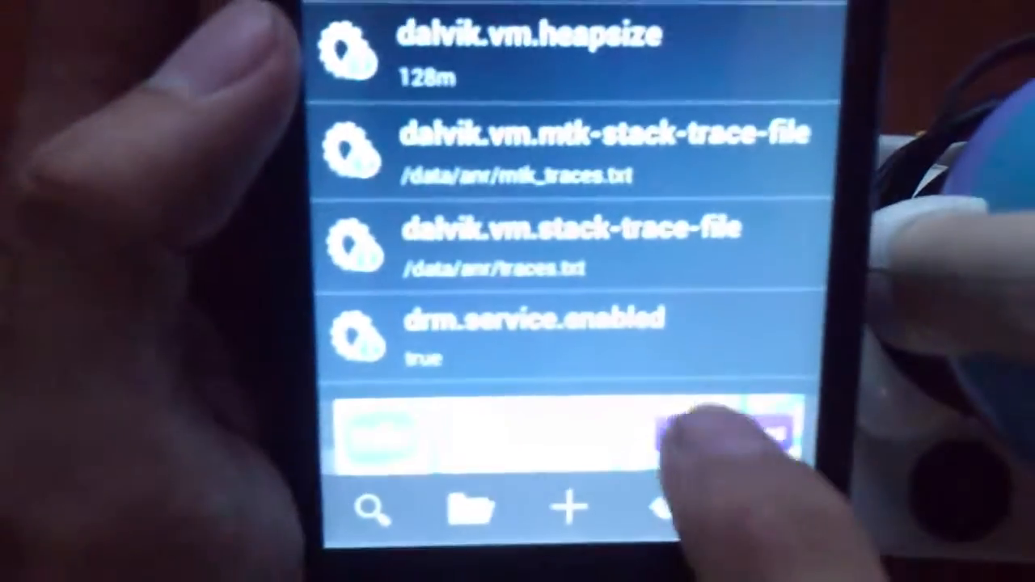
pyautogui.scroll(-3)
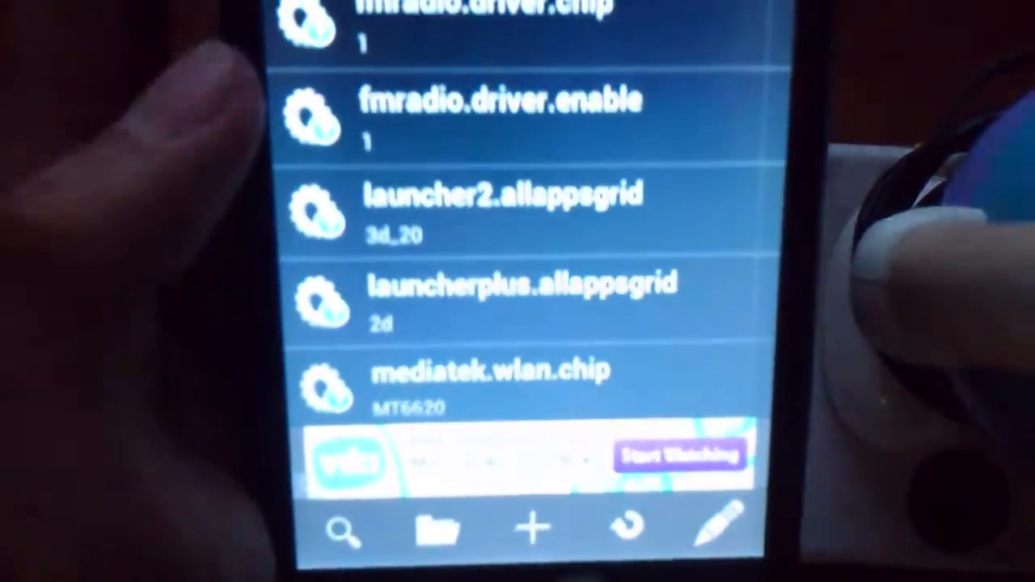
pyautogui.scroll(-3)
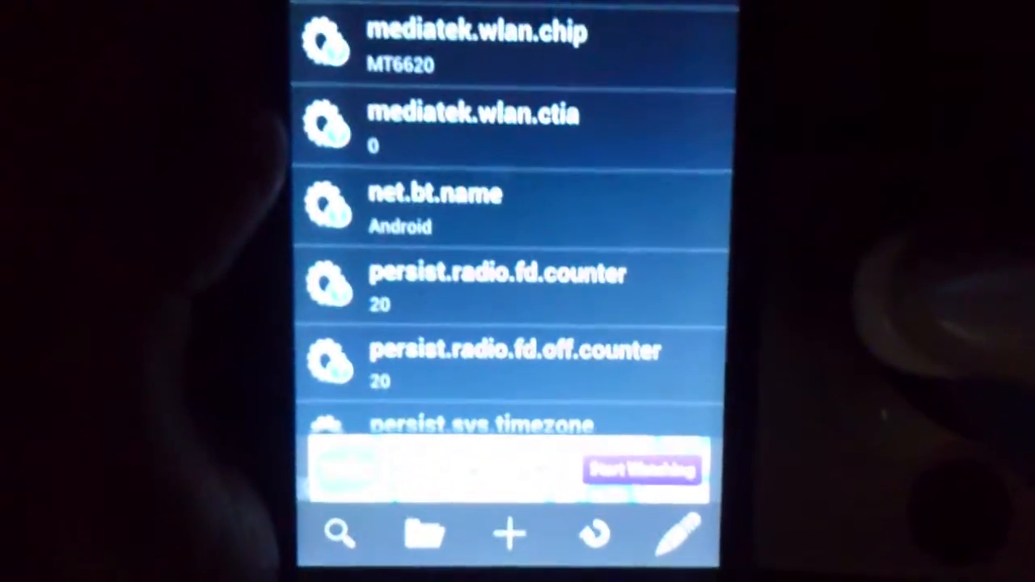
pyautogui.scroll(-3)
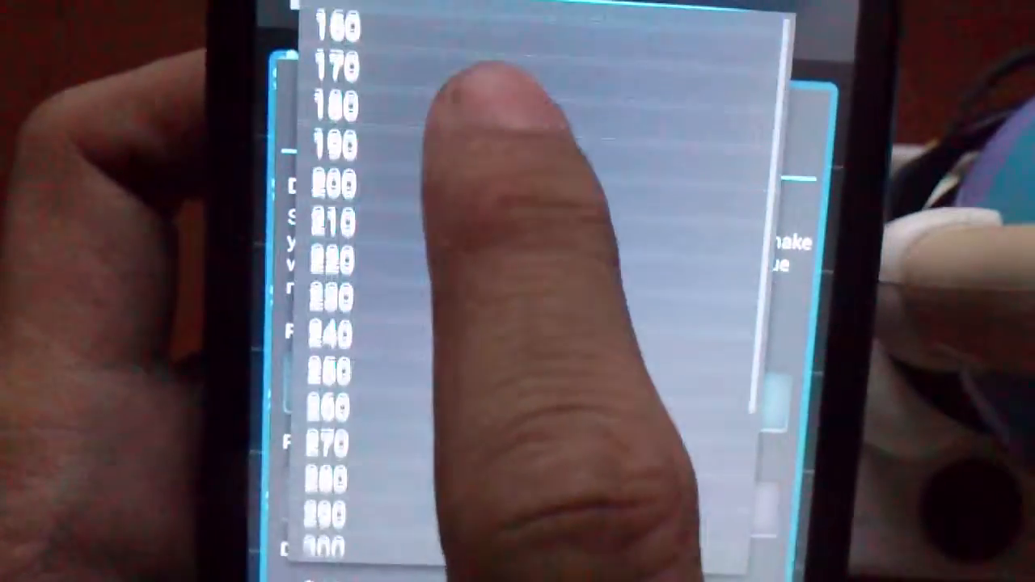
# - Set ro.sf.lcd_density to 180 from Default Values and save it
pyautogui.click(332, 104)
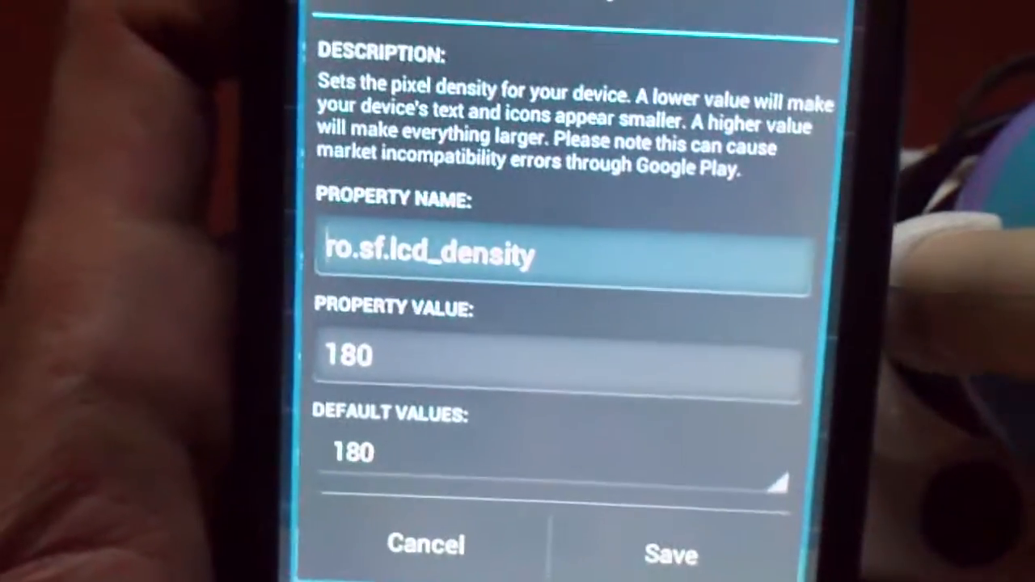
pyautogui.click(670, 544)
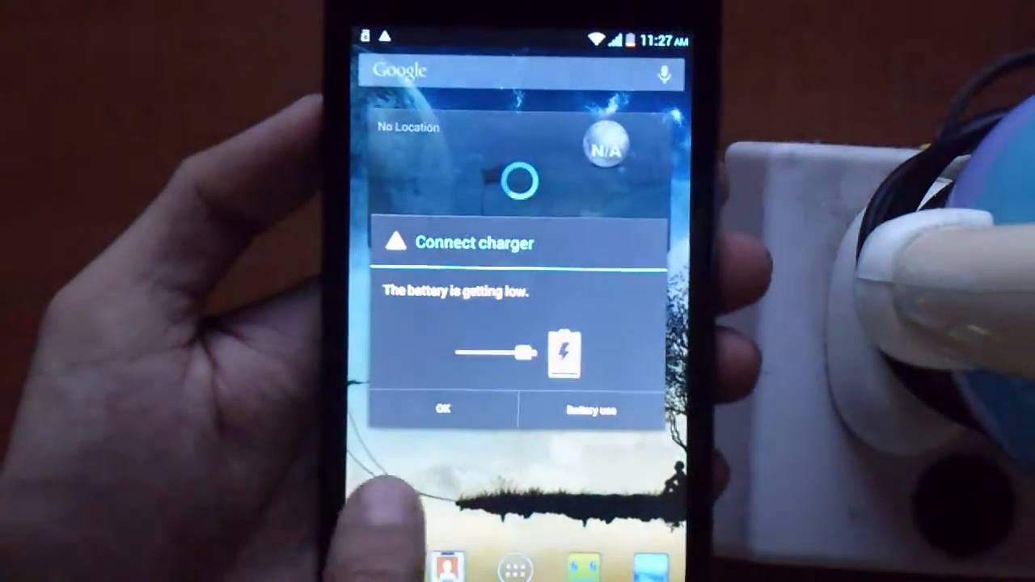
# - Acknowledge the Connect charger low-battery warning with OK
pyautogui.click(443, 408)
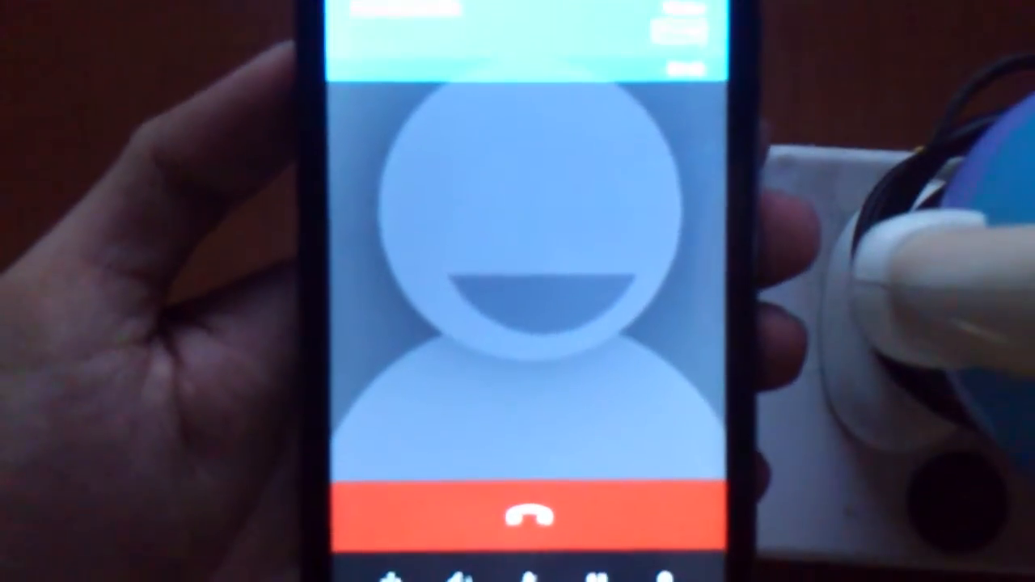
# - Hang up the ongoing call with the red end-call button
pyautogui.click(518, 517)
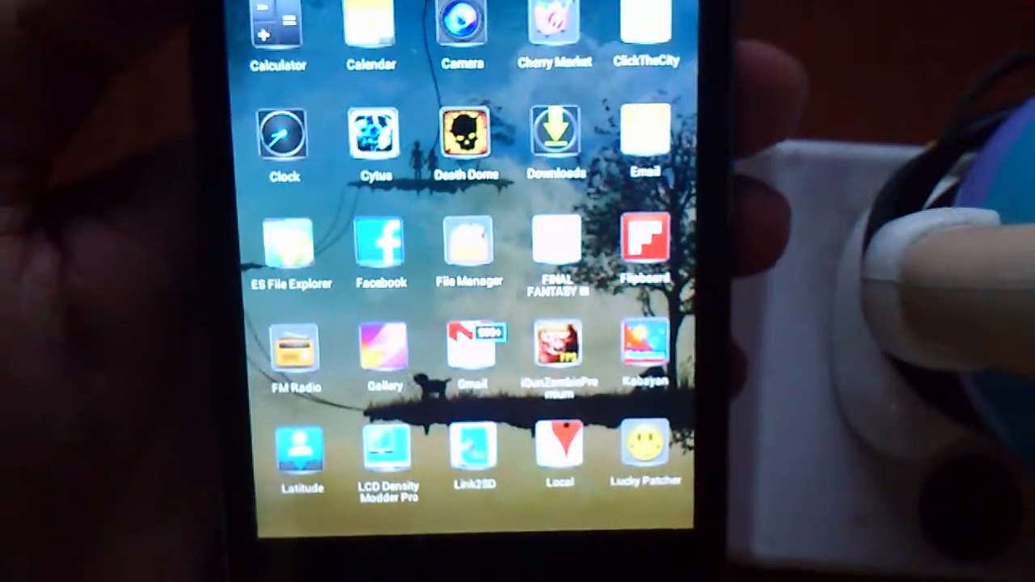
# - Search Google Play for ASTRO and bring up the ASTRO File Mgr Pro (key) listing
pyautogui.scroll(-3)
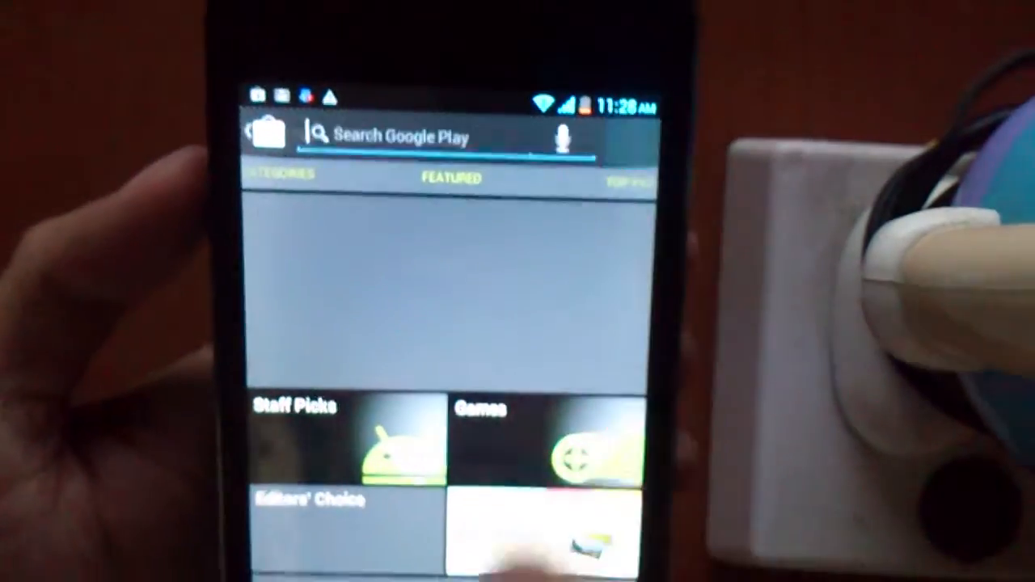
pyautogui.click(421, 136)
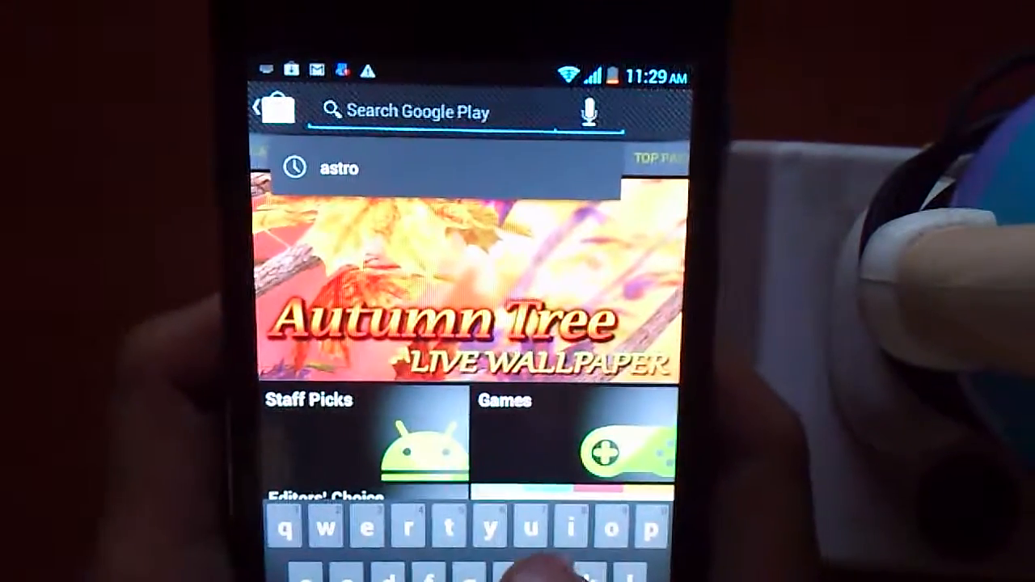
pyautogui.write('asy')
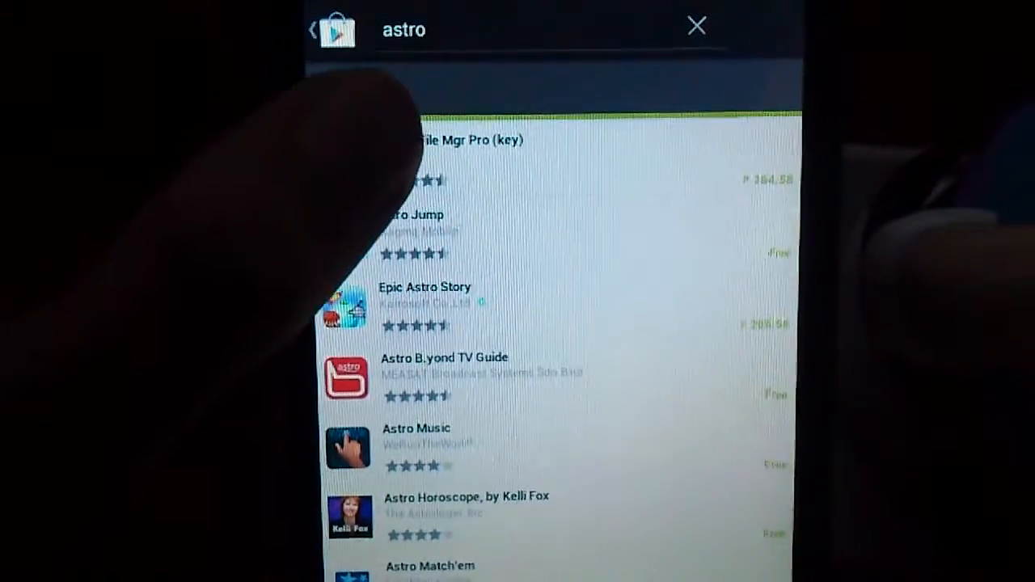
pyautogui.click(453, 139)
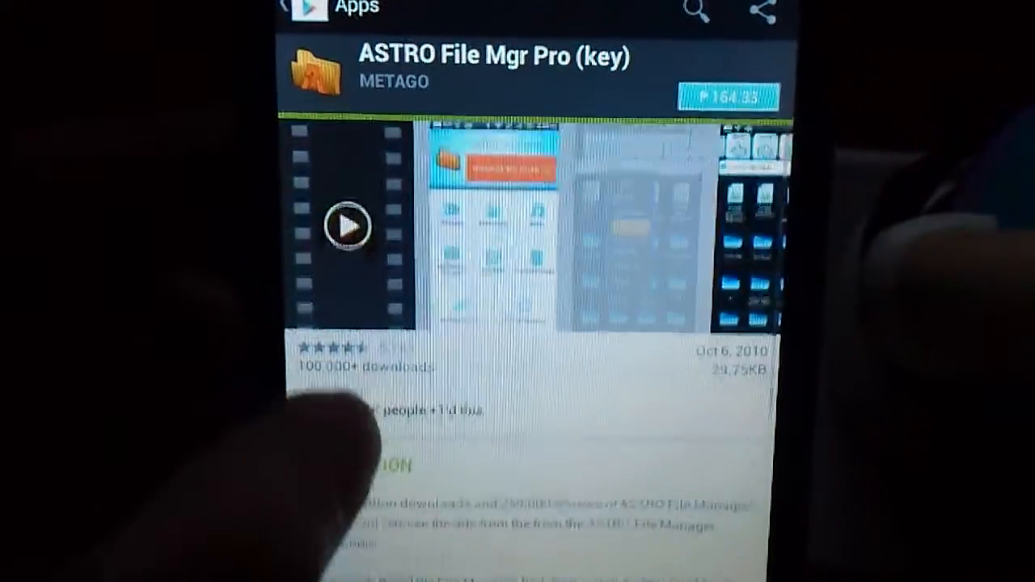
# - Review the listing past Users Also Installed to the not-compatible-with-device message
pyautogui.scroll(-3)
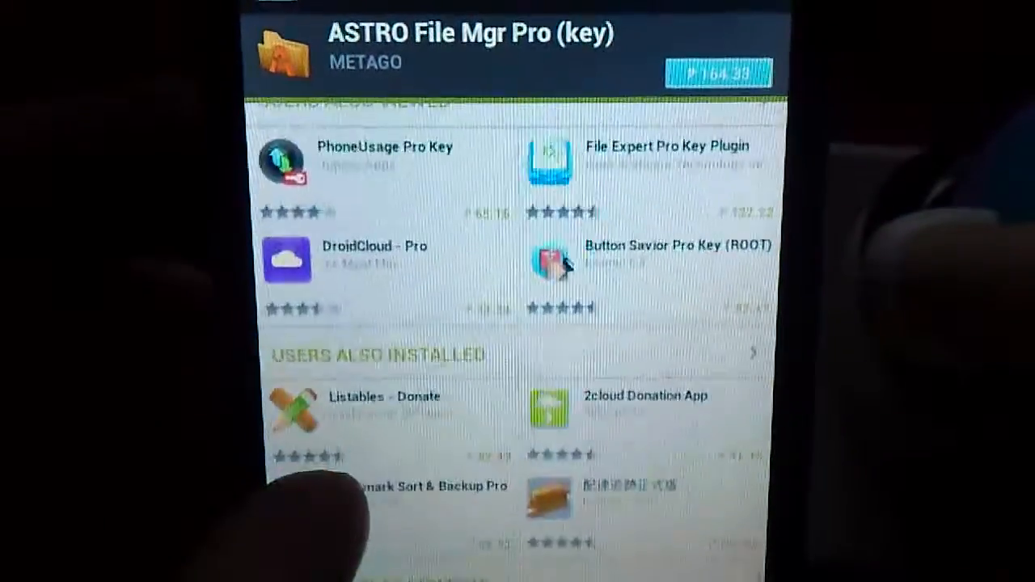
pyautogui.scroll(-3)
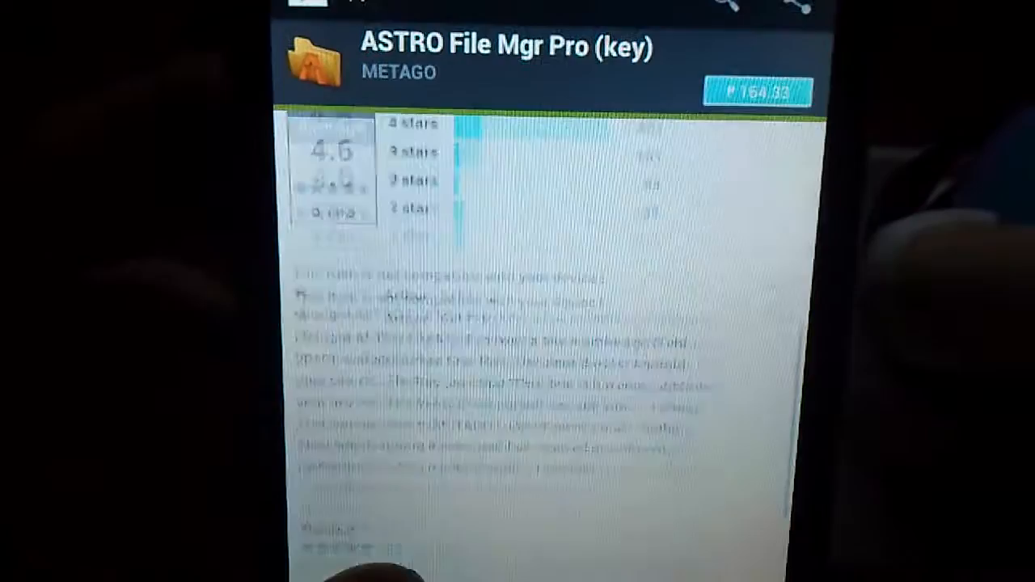
pyautogui.scroll(-3)
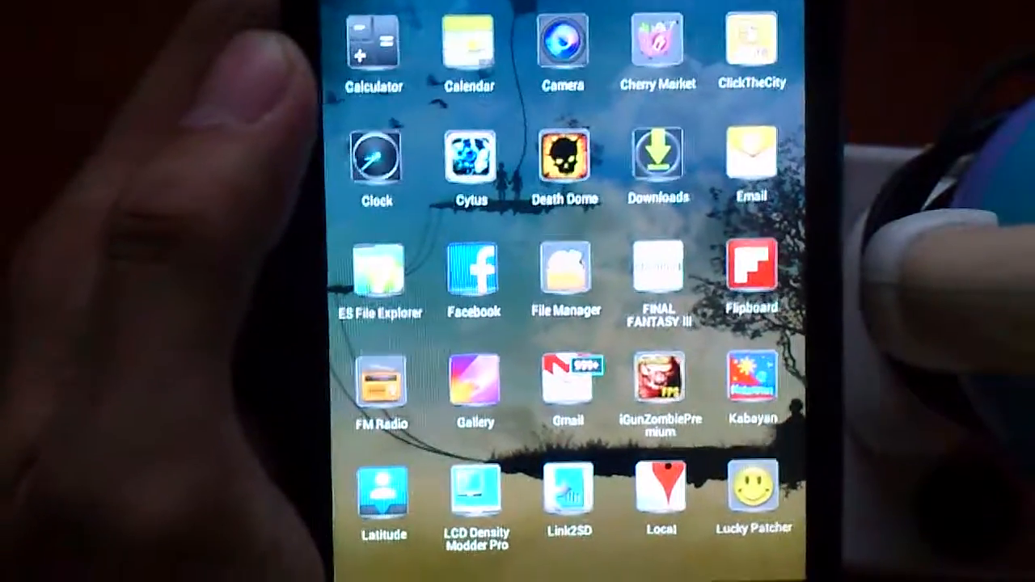
# - Scroll the app drawer to reach the LCD Density Modder Pro icon
pyautogui.scroll(-3)
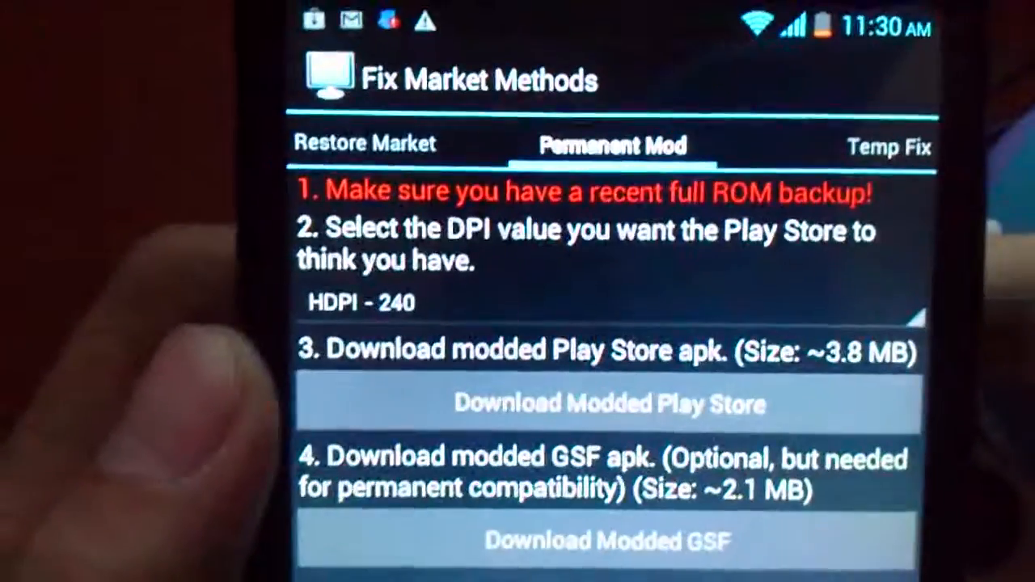
# - With the _240 Play Store and GSF apks chosen at step 5, kill Play Store and start Install Mods
pyautogui.scroll(-3)
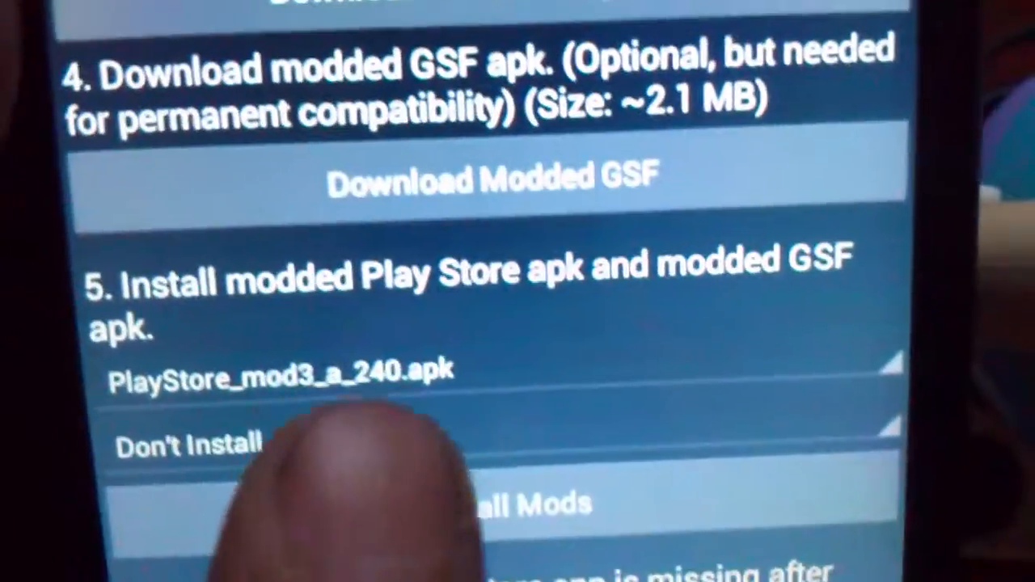
pyautogui.scroll(-3)
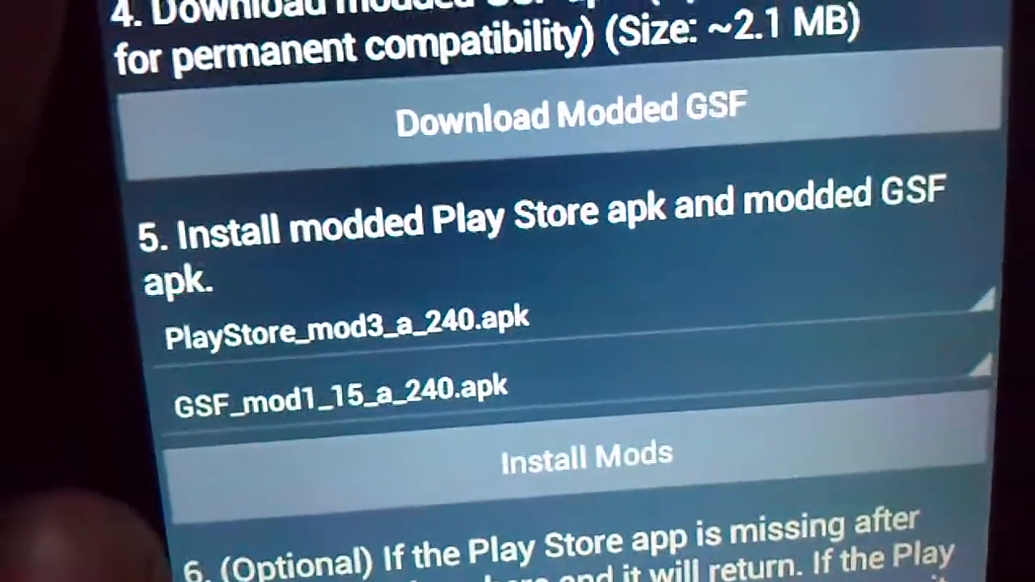
pyautogui.scroll(-3)
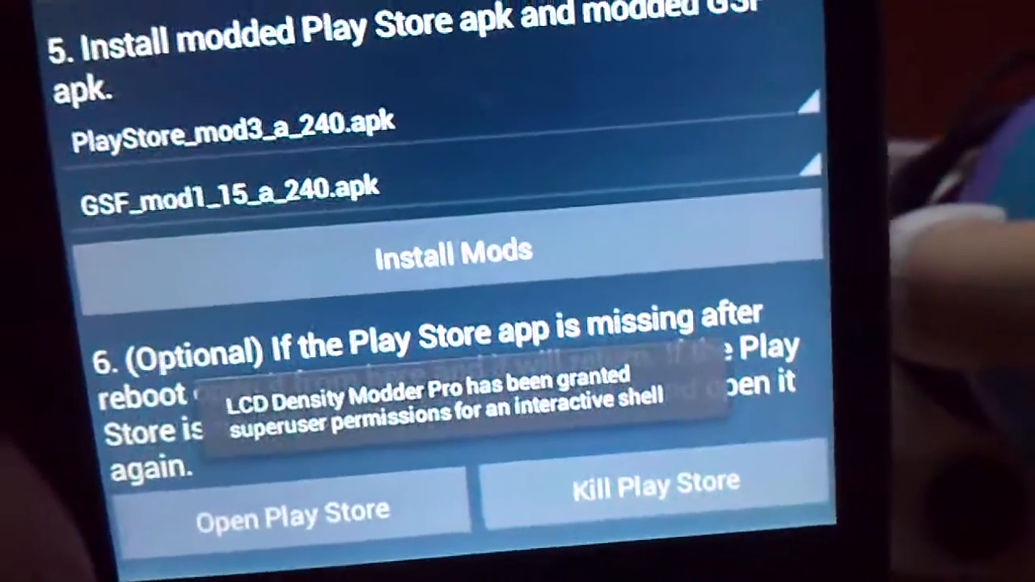
pyautogui.click(647, 485)
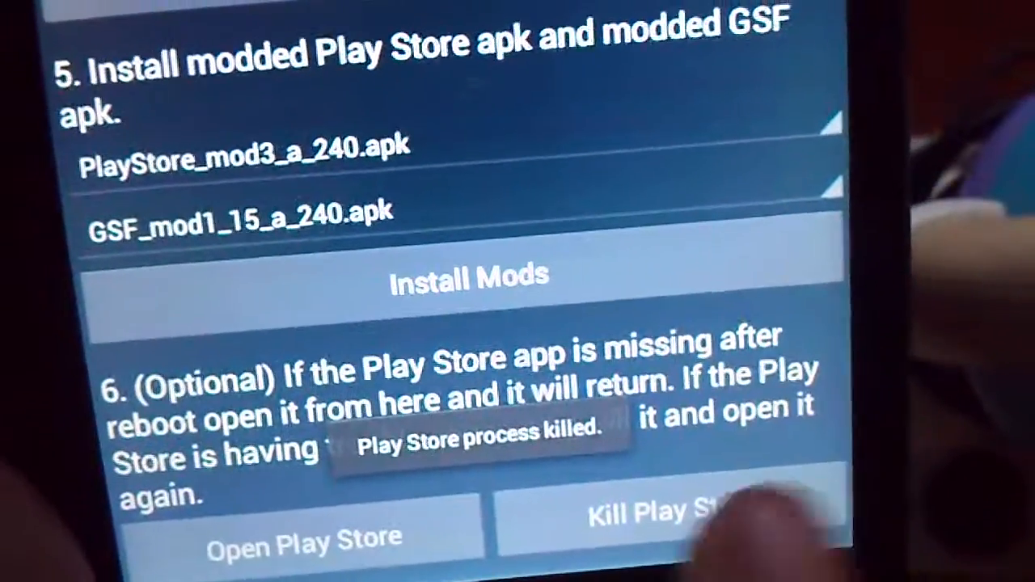
pyautogui.click(468, 275)
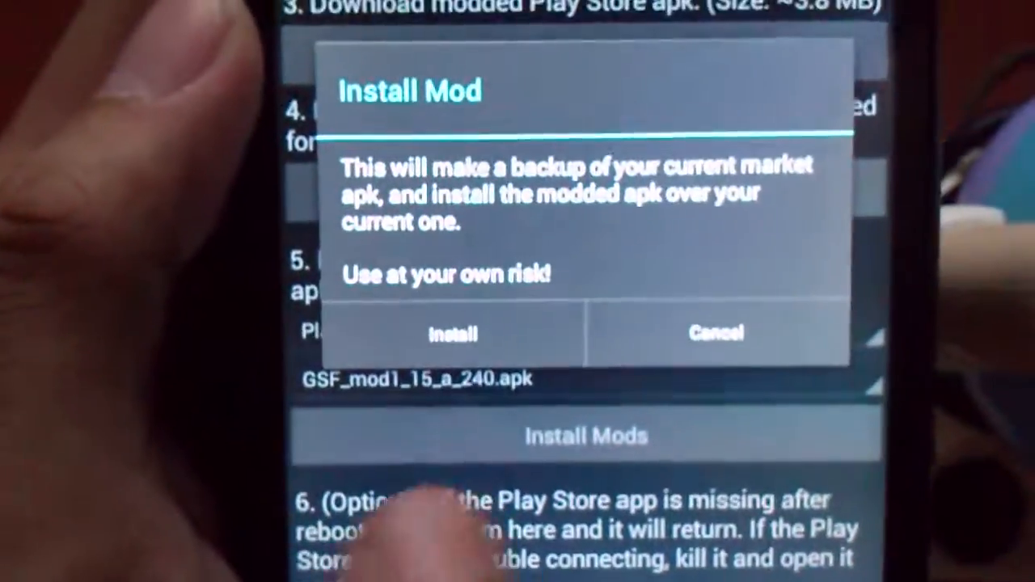
# - Confirm Install in the Install Mod dialog to flash the modded packages with backup
pyautogui.click(453, 333)
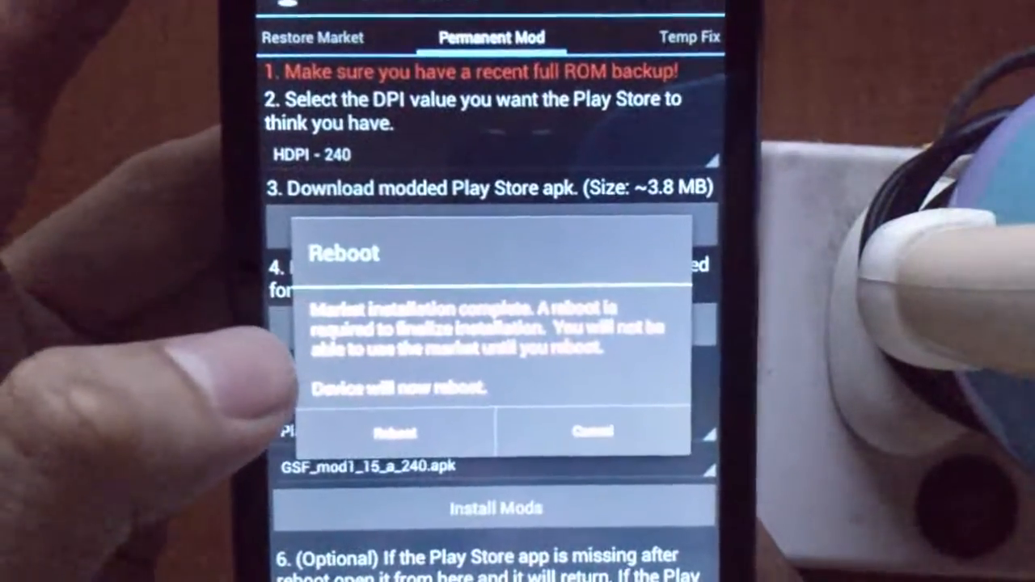
# - Reboot the phone to finalize the market installation
pyautogui.click(392, 431)
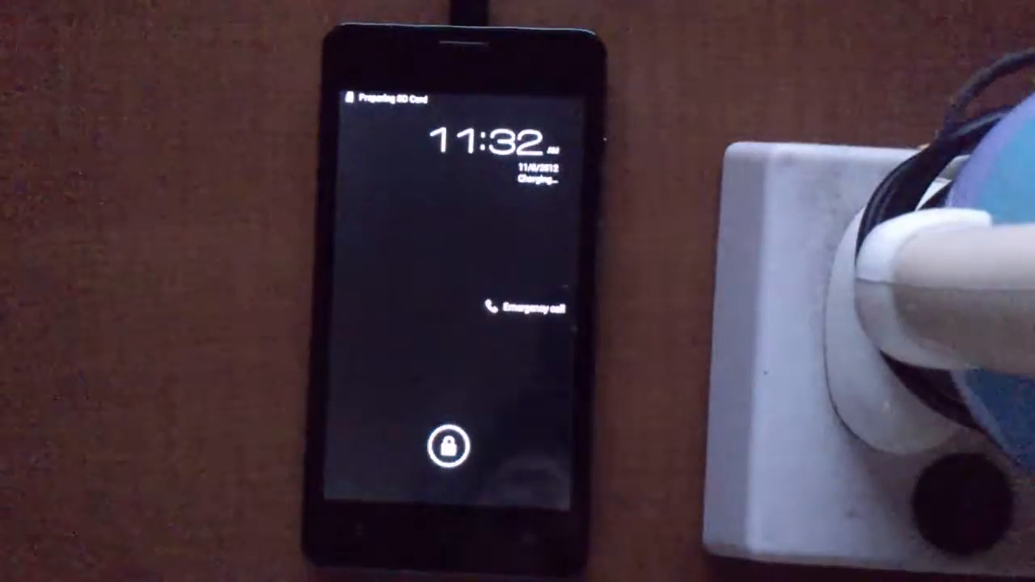
# - Unlock the phone from the lock screen after the reboot
pyautogui.click(446, 445)
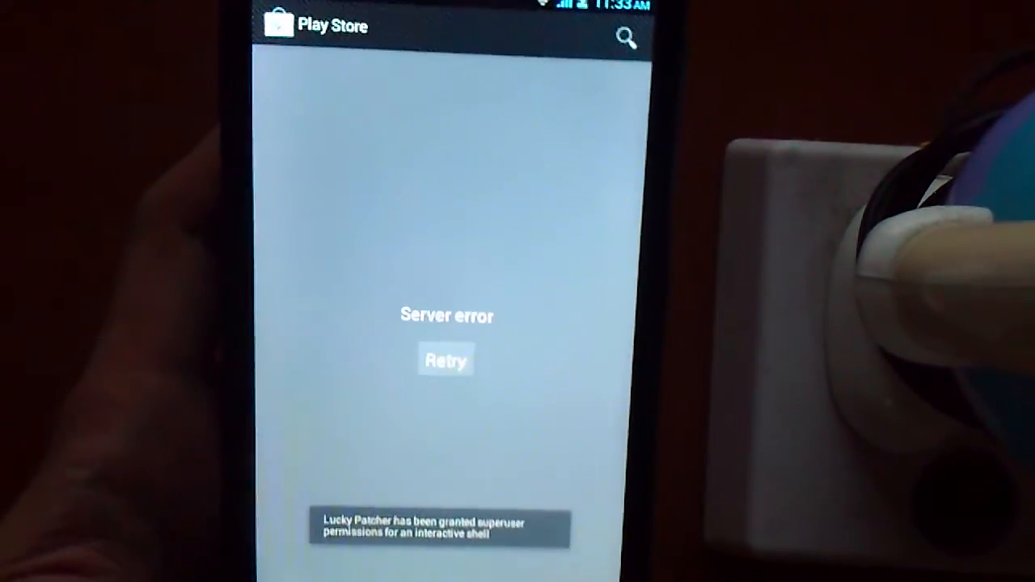
# - Retry loading Google Play Store from its server error screen
pyautogui.click(445, 359)
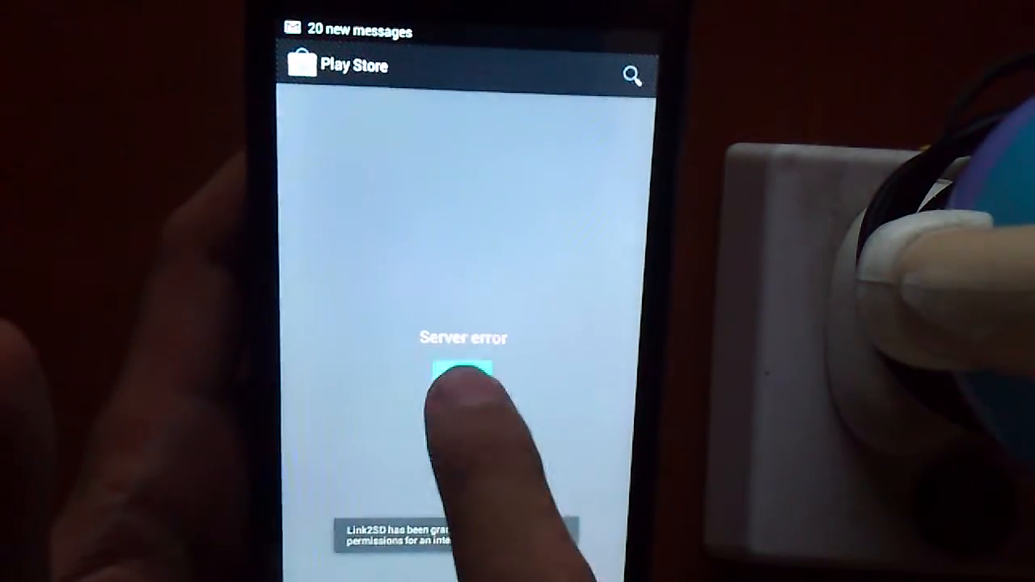